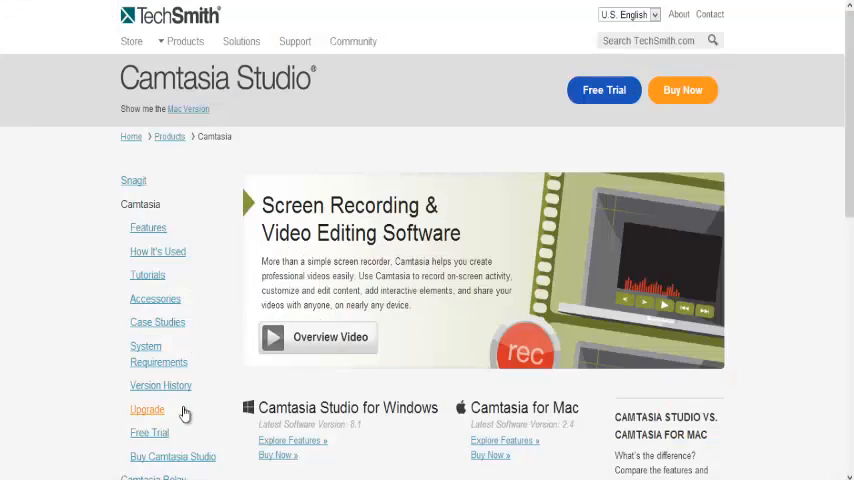
{"action": "mouse_move", "coordinate": [276, 47]}
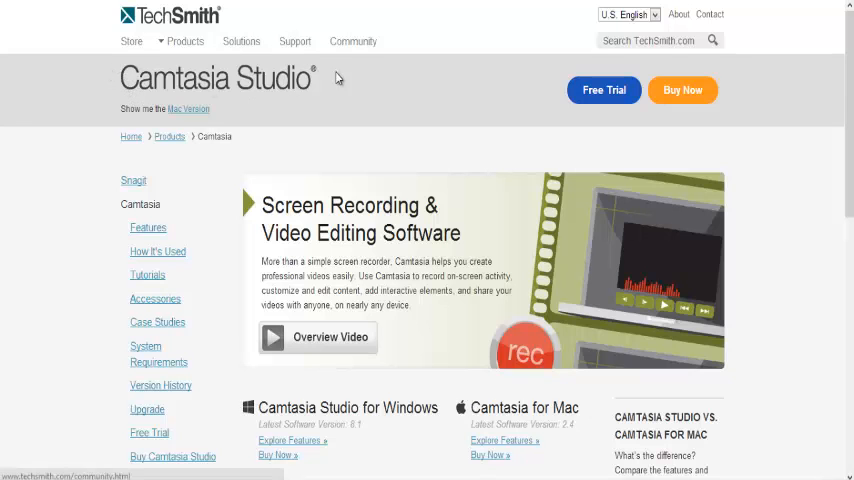
- Go to TechSmith's 30-day Camtasia free trial download page via the Free Trial button
{"action": "scroll", "scroll_direction": "down", "scroll_amount": 3}
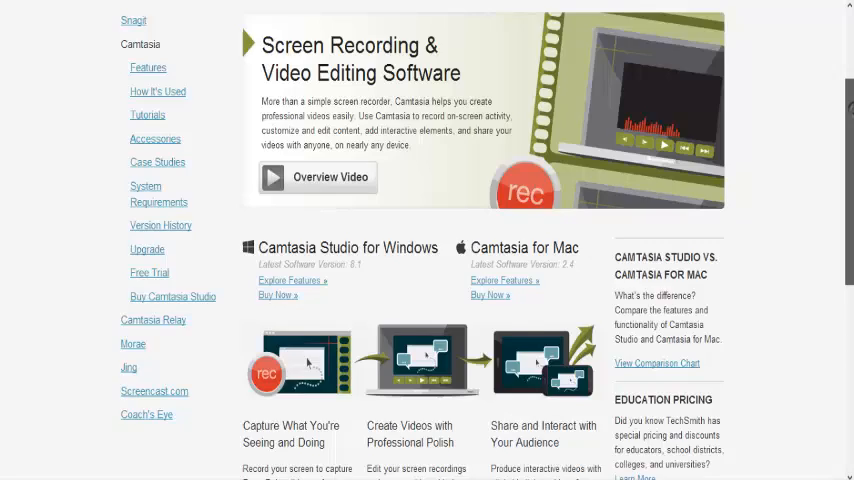
{"action": "scroll", "scroll_direction": "down", "scroll_amount": 3}
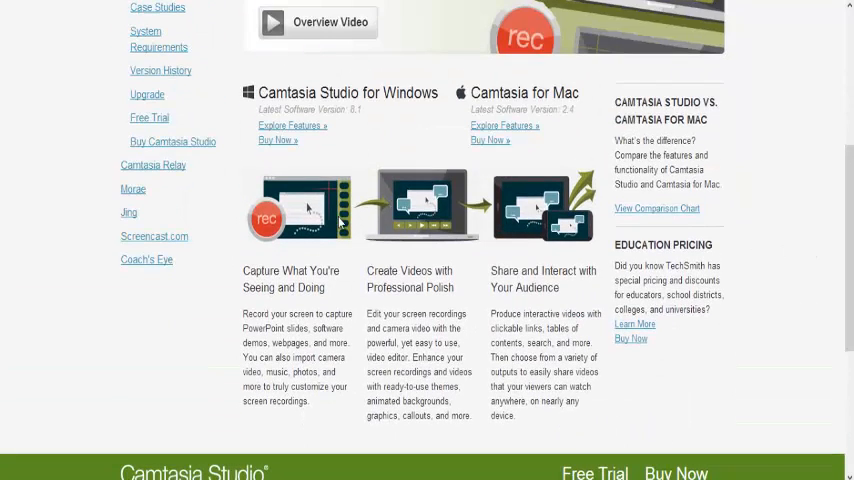
{"action": "scroll", "scroll_direction": "up", "scroll_amount": 3}
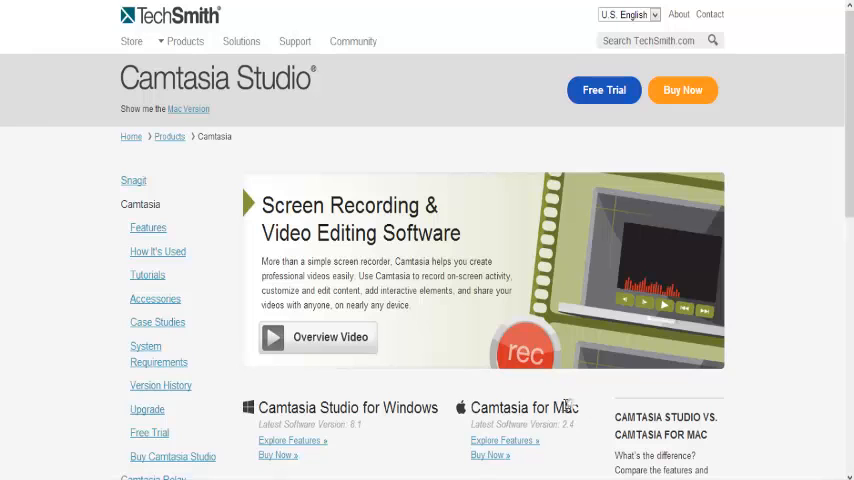
{"action": "mouse_move", "coordinate": [577, 410]}
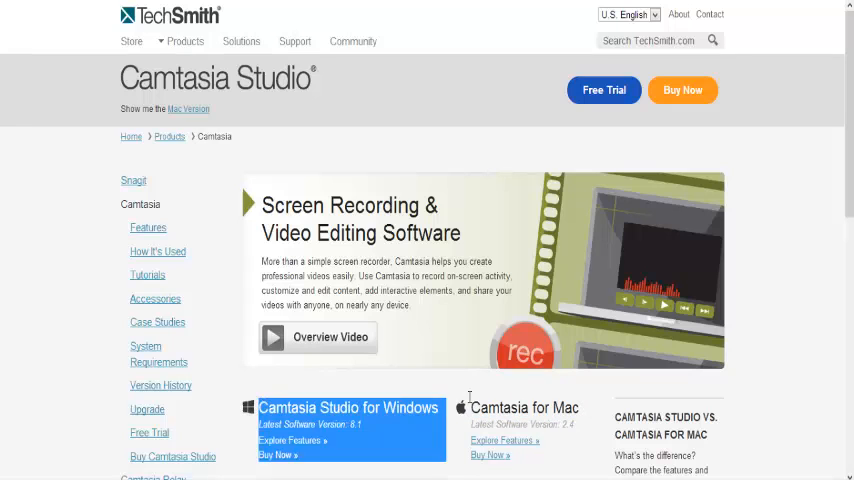
{"action": "mouse_move", "coordinate": [604, 149]}
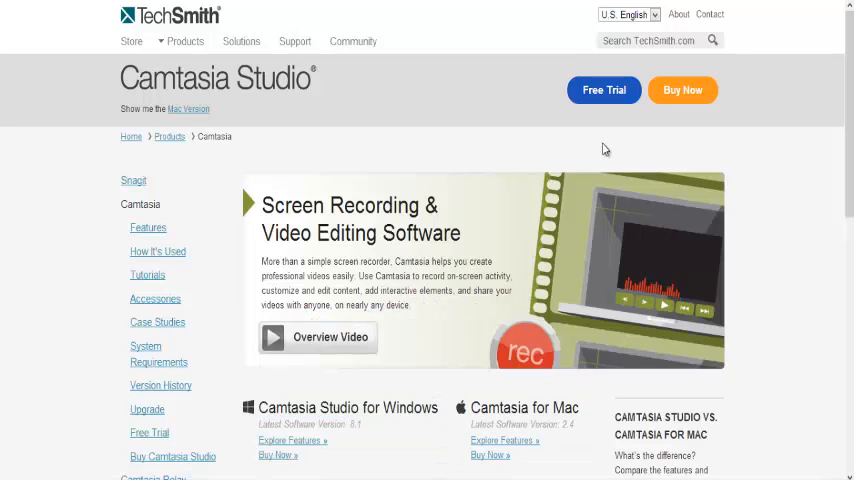
{"action": "mouse_move", "coordinate": [638, 90]}
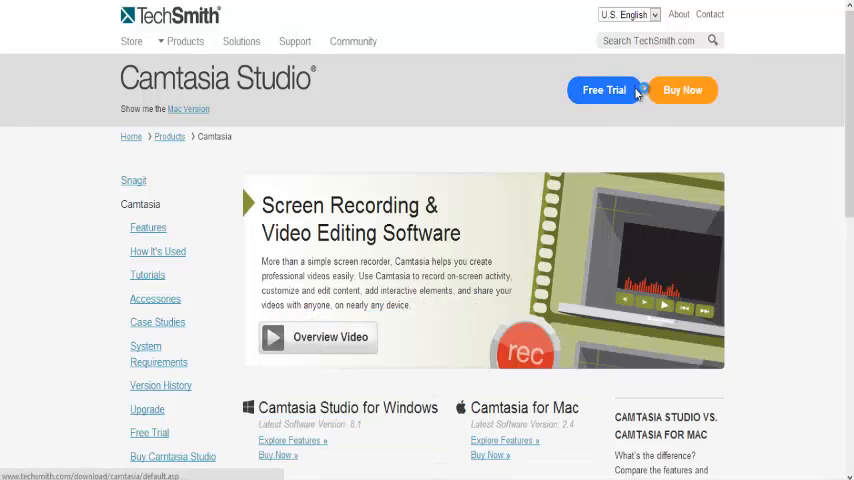
{"action": "left_click", "coordinate": [603, 90]}
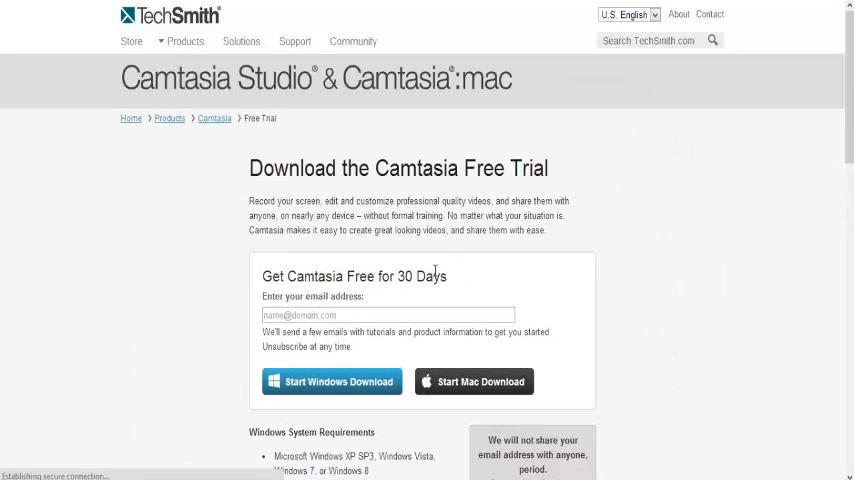
{"action": "mouse_move", "coordinate": [343, 411]}
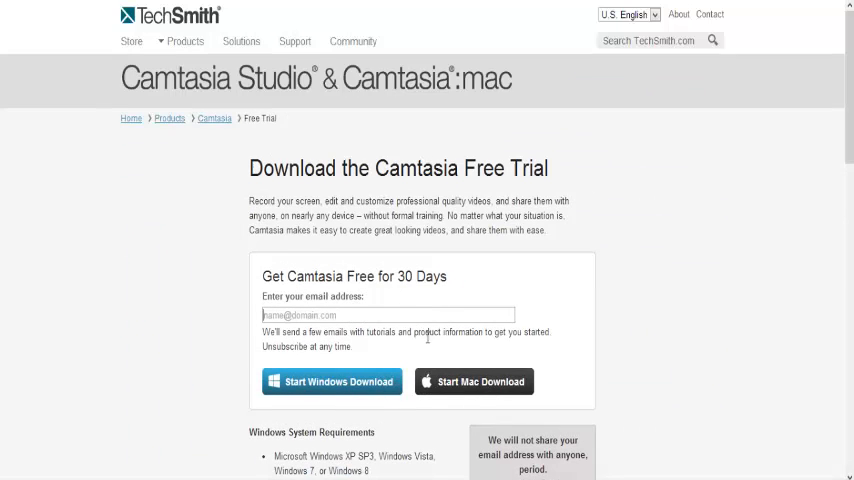
{"action": "mouse_move", "coordinate": [305, 142]}
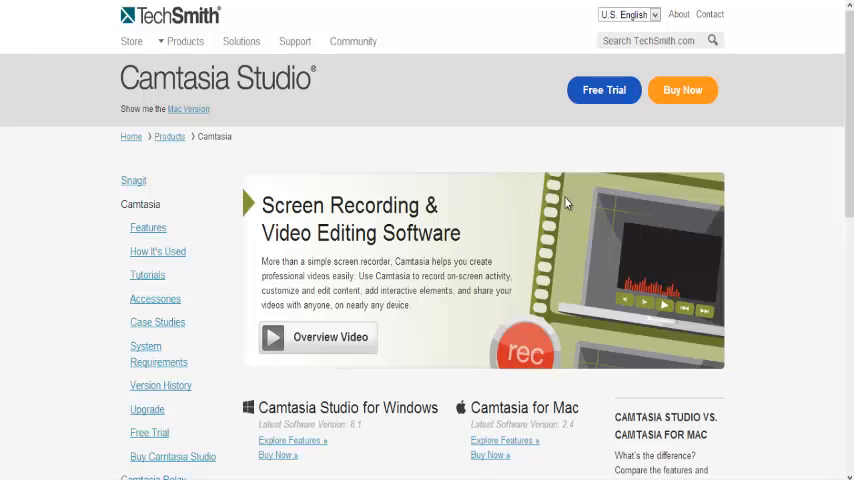
{"action": "mouse_move", "coordinate": [567, 202]}
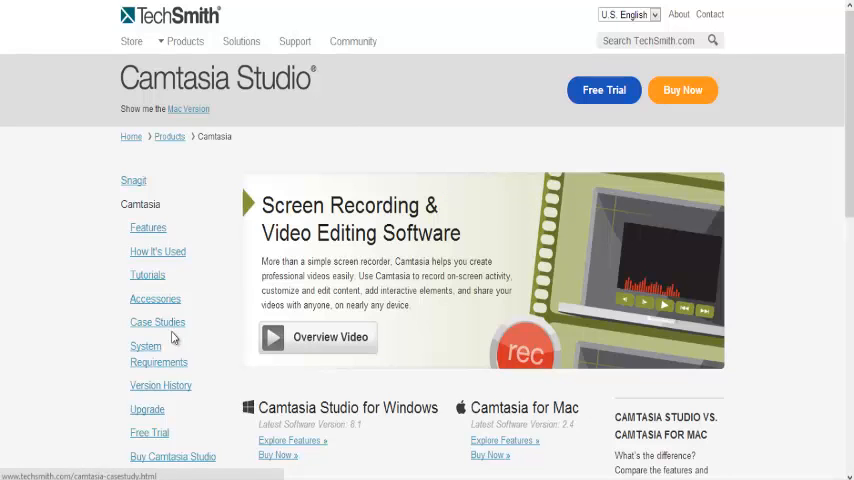
{"action": "scroll", "scroll_direction": "down", "scroll_amount": 3}
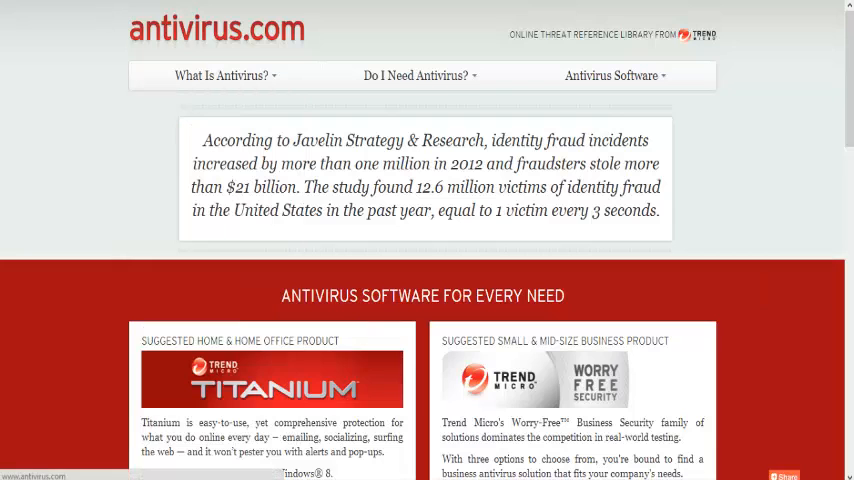
{"action": "left_click", "coordinate": [221, 75]}
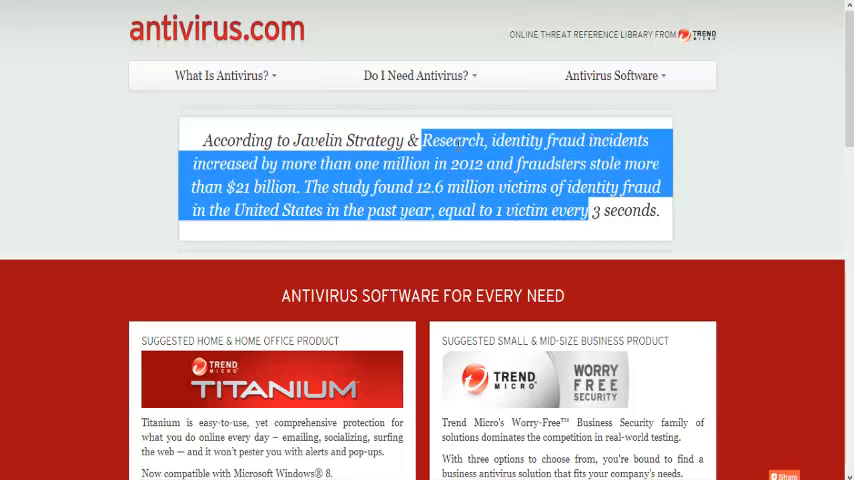
{"action": "left_click_drag", "start_coordinate": [593, 210], "coordinate": [203, 140]}
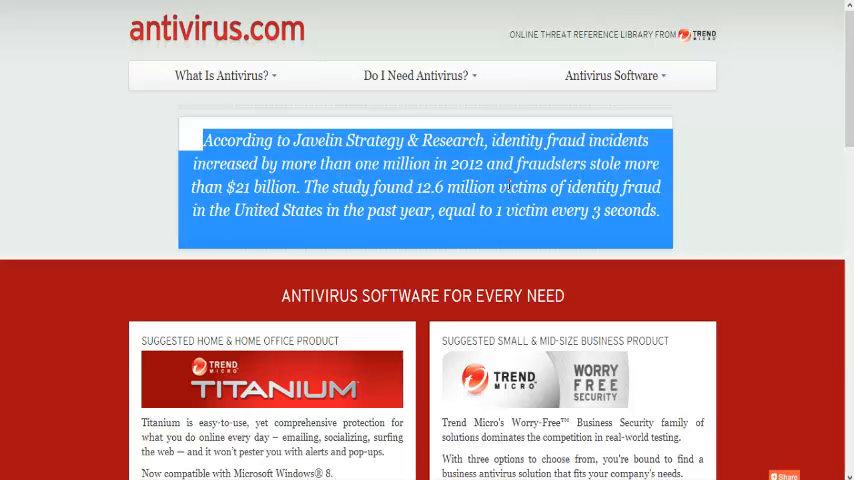
{"action": "left_click", "coordinate": [415, 75]}
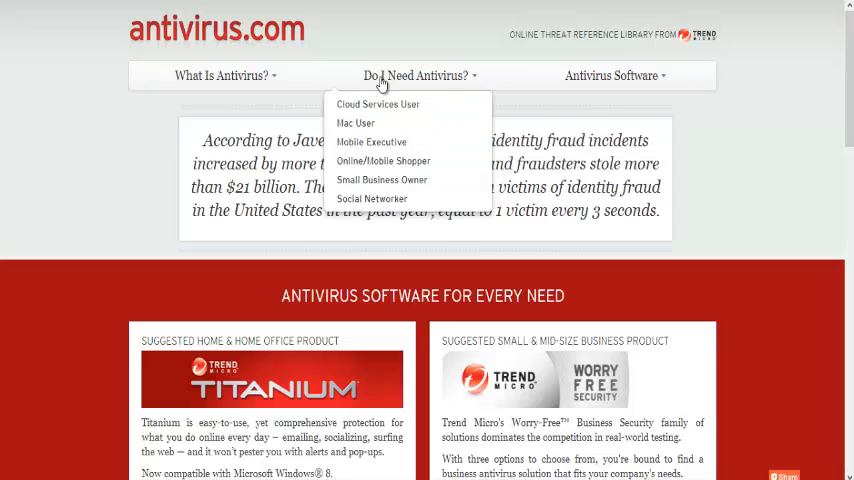
{"action": "mouse_move", "coordinate": [580, 100]}
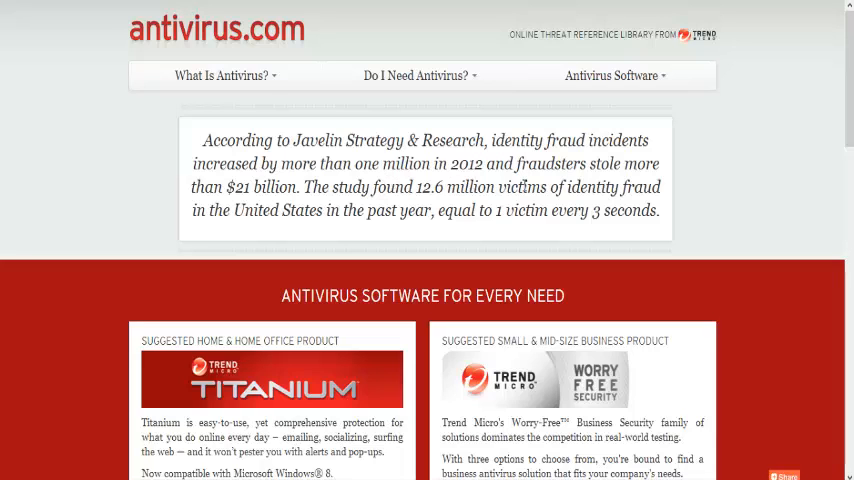
{"action": "left_click_drag", "start_coordinate": [483, 187], "coordinate": [476, 209]}
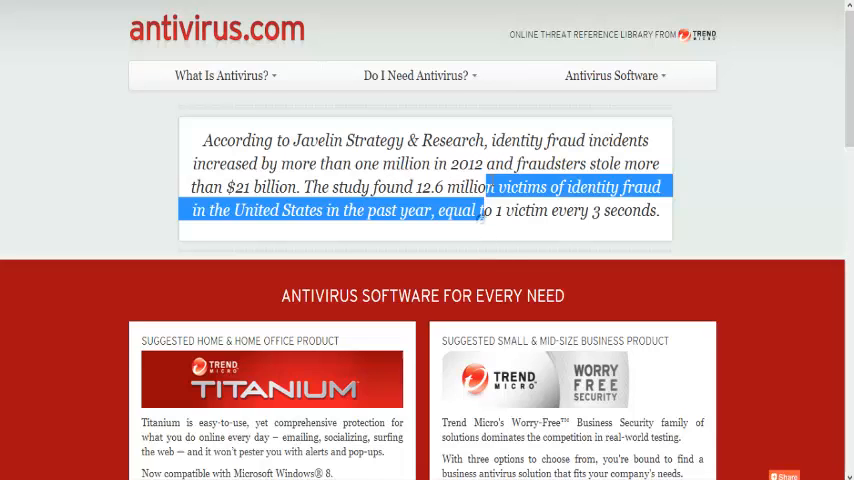
{"action": "left_click", "coordinate": [283, 135]}
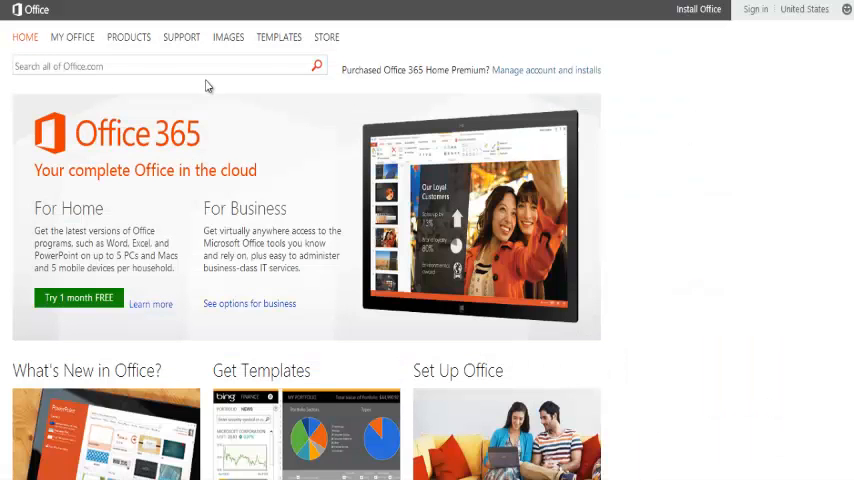
{"action": "mouse_move", "coordinate": [266, 165]}
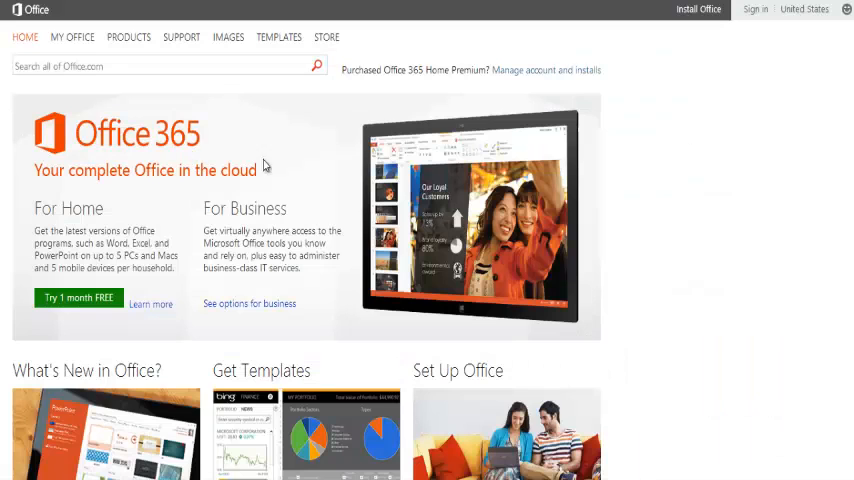
{"action": "mouse_move", "coordinate": [580, 115]}
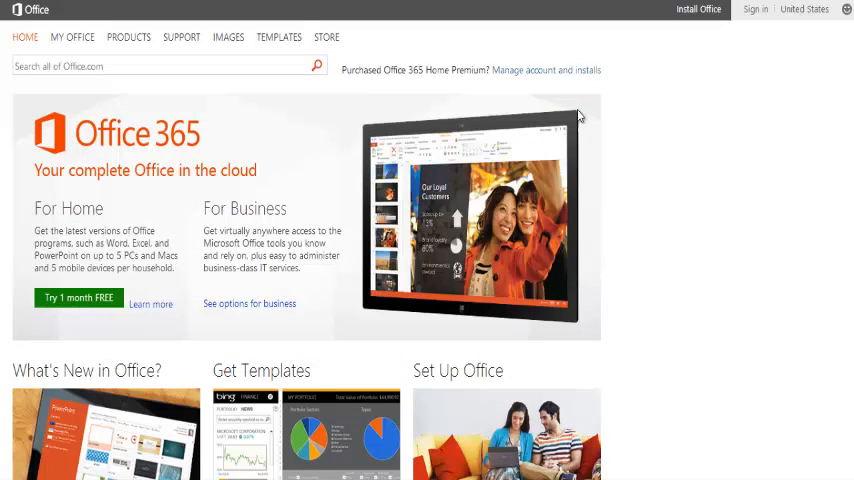
- Browse the Office.com home page and start the one-month free Office 365 Home trial
{"action": "scroll", "scroll_direction": "down", "scroll_amount": 3}
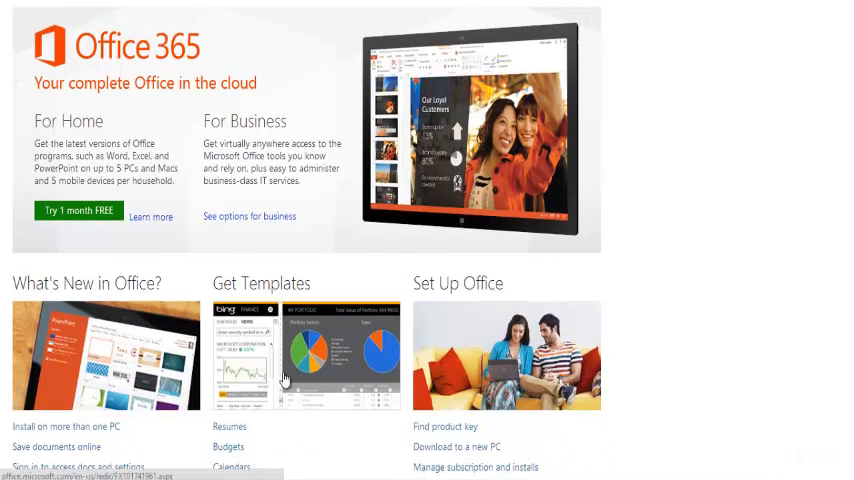
{"action": "scroll", "scroll_direction": "down", "scroll_amount": 3}
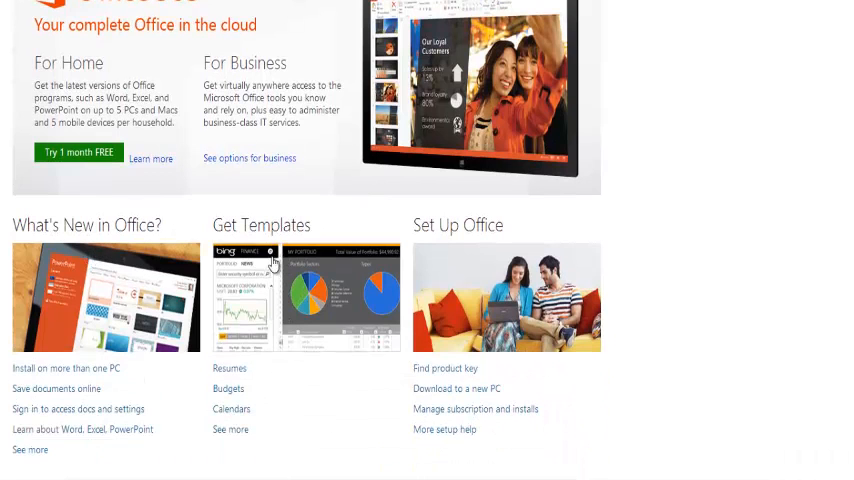
{"action": "scroll", "scroll_direction": "up", "scroll_amount": 3}
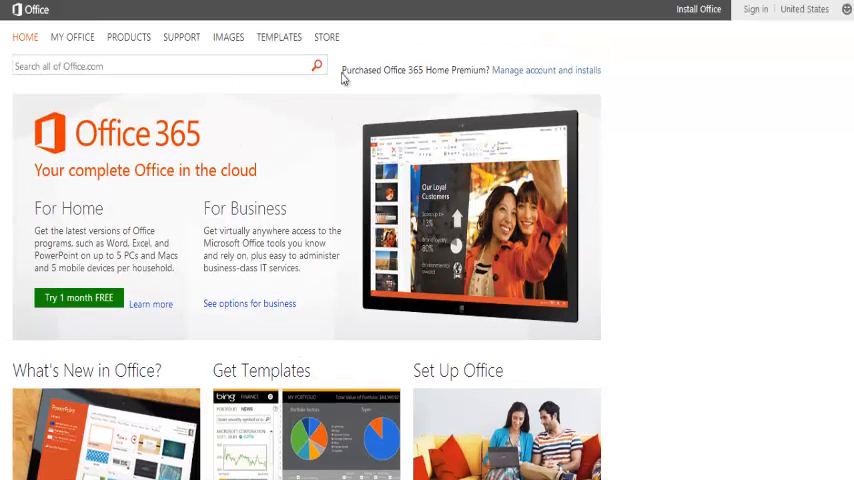
{"action": "mouse_move", "coordinate": [78, 298]}
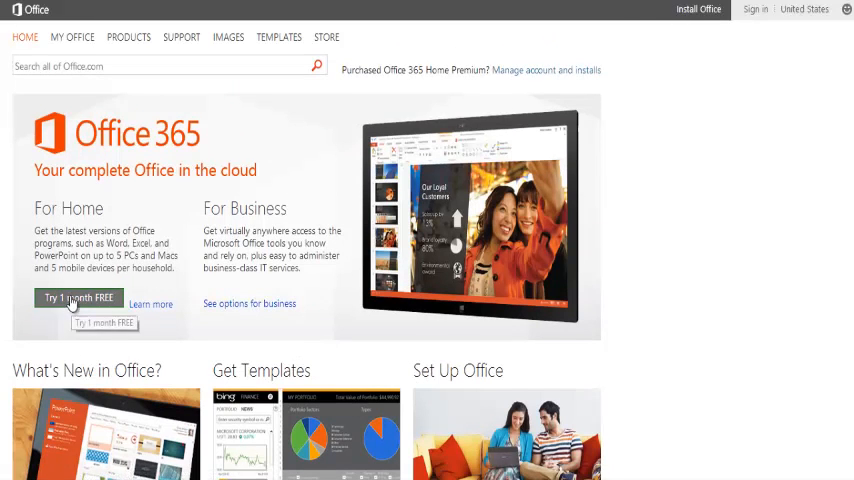
{"action": "left_click", "coordinate": [78, 297]}
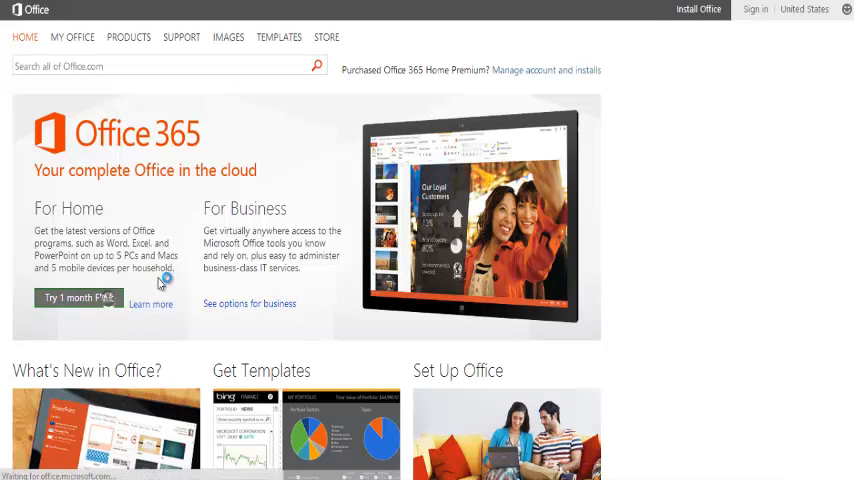
{"action": "left_click", "coordinate": [78, 297]}
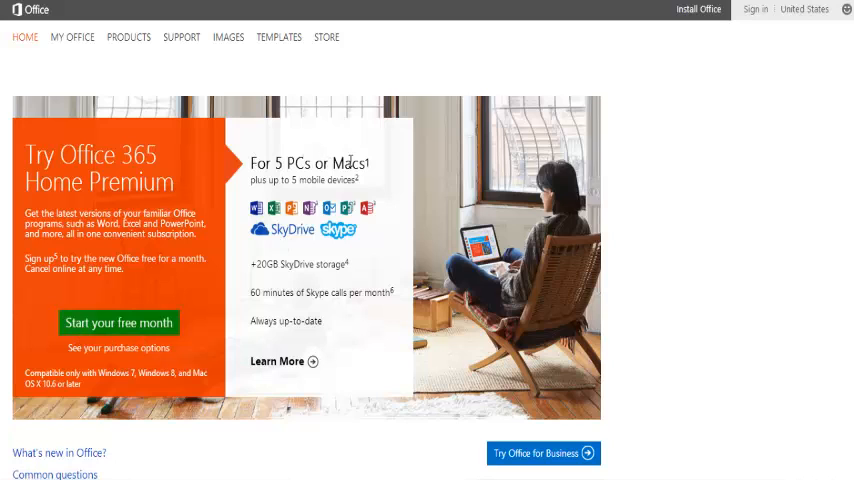
{"action": "mouse_move", "coordinate": [360, 209]}
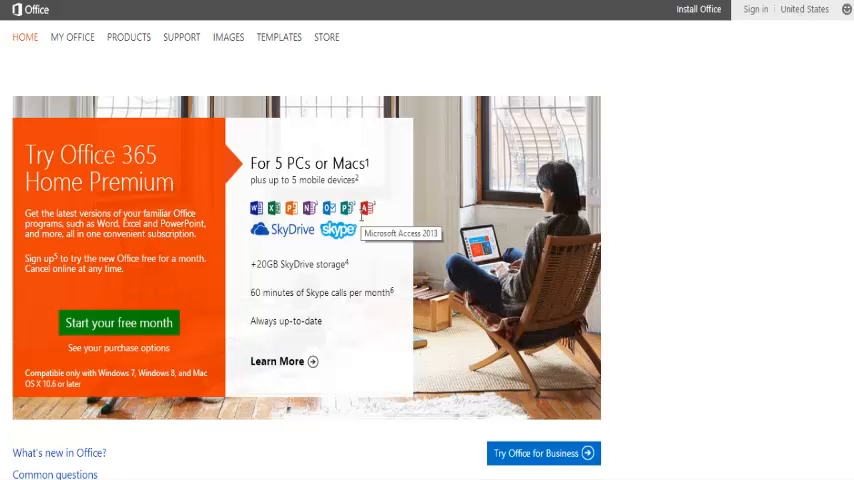
{"action": "mouse_move", "coordinate": [343, 280]}
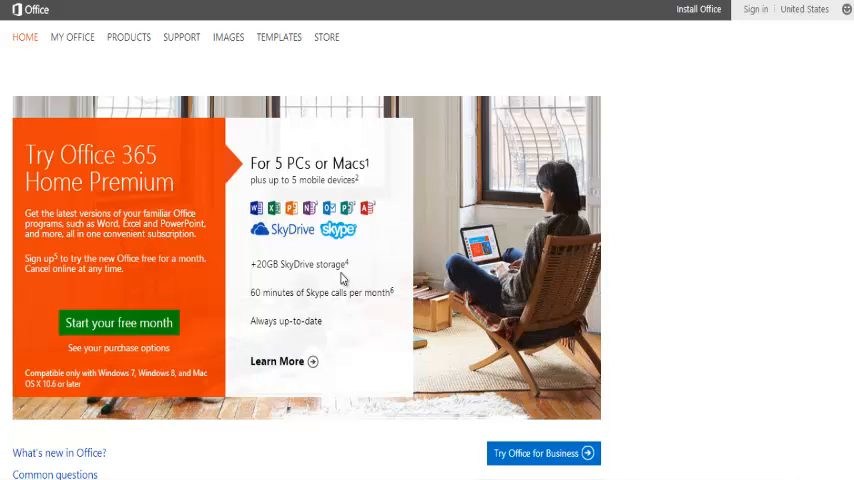
{"action": "mouse_move", "coordinate": [326, 328]}
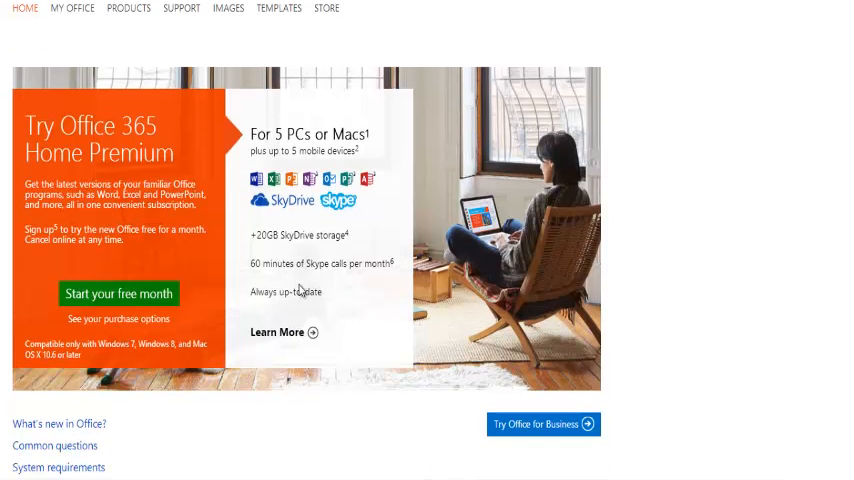
{"action": "scroll", "scroll_direction": "down", "scroll_amount": 3}
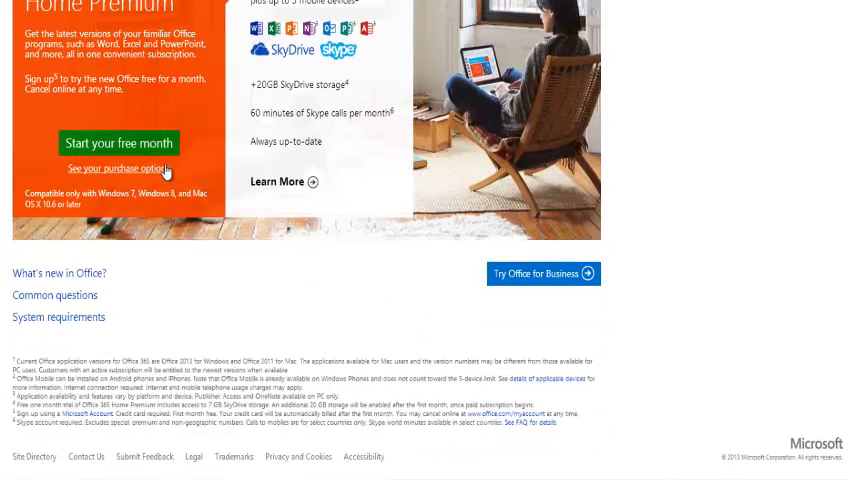
{"action": "scroll", "scroll_direction": "up", "scroll_amount": 3}
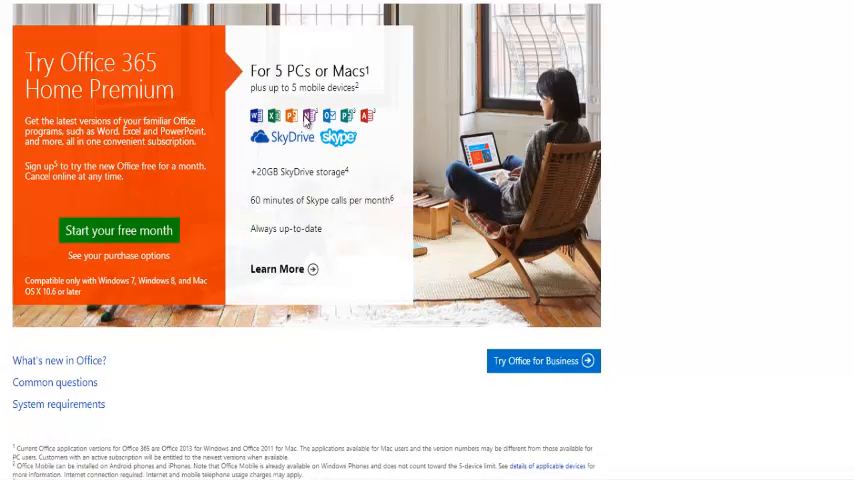
{"action": "scroll", "scroll_direction": "up", "scroll_amount": 3}
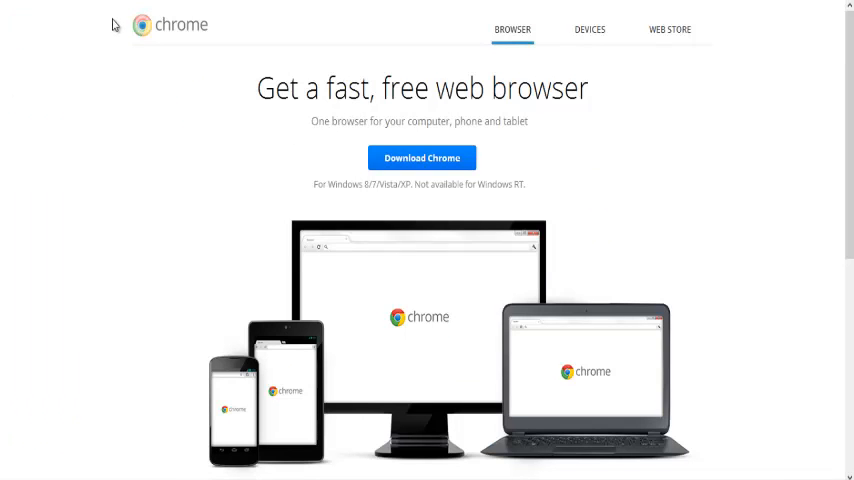
{"action": "mouse_move", "coordinate": [78, 25]}
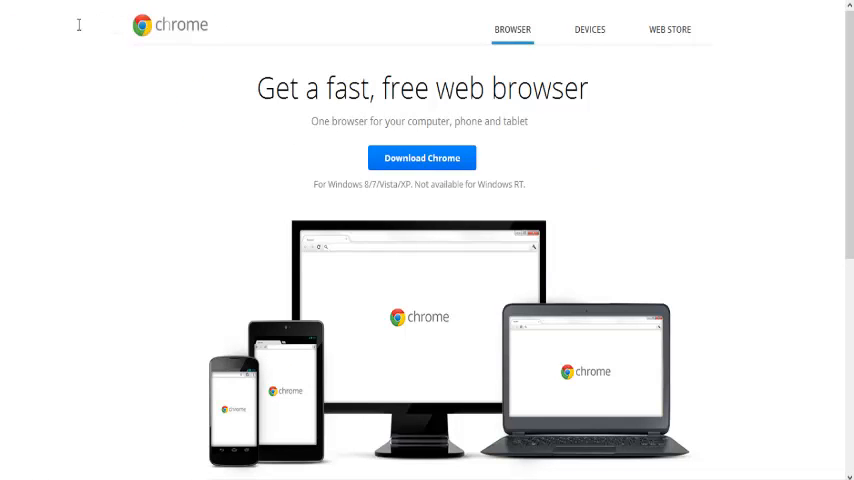
{"action": "mouse_move", "coordinate": [393, 167]}
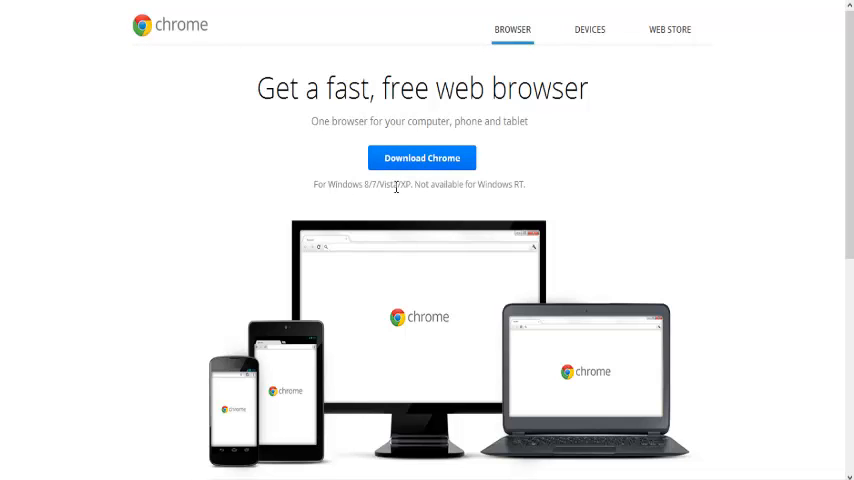
{"action": "mouse_move", "coordinate": [535, 164]}
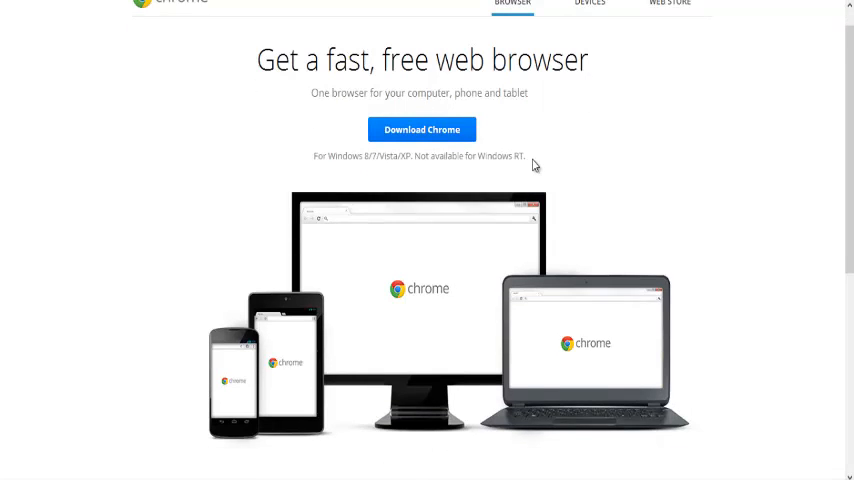
{"action": "scroll", "scroll_direction": "down", "scroll_amount": 3}
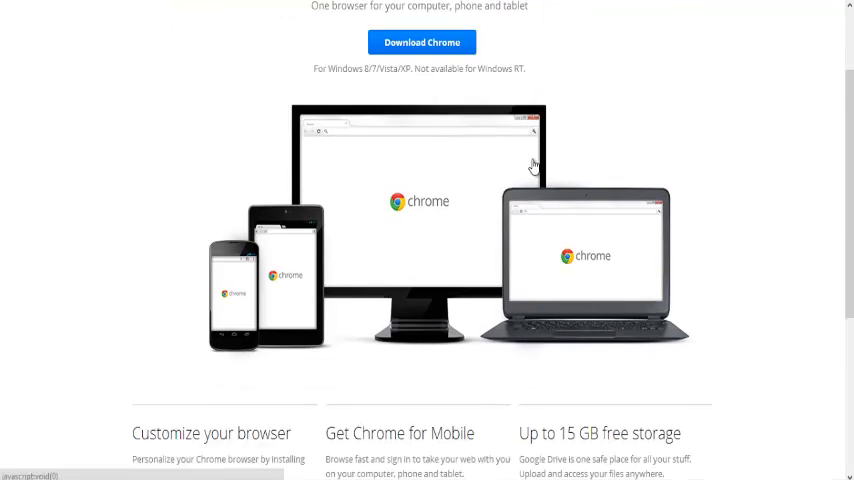
{"action": "scroll", "scroll_direction": "down", "scroll_amount": 3}
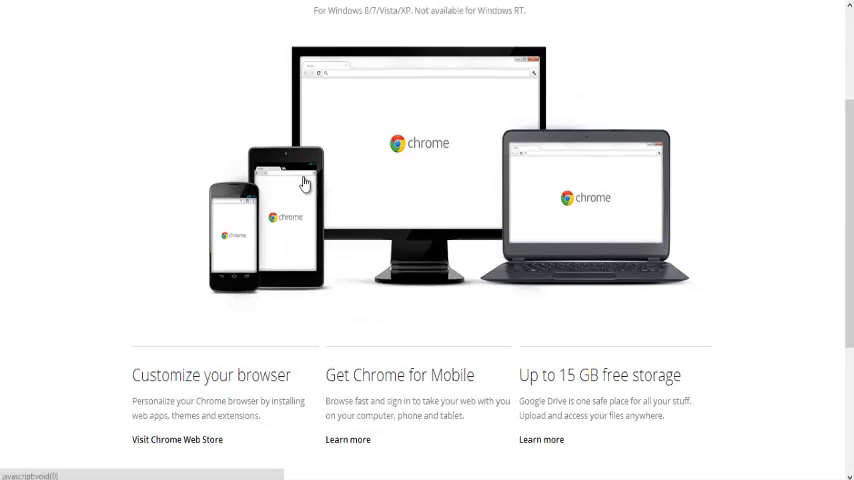
{"action": "scroll", "scroll_direction": "down", "scroll_amount": 3}
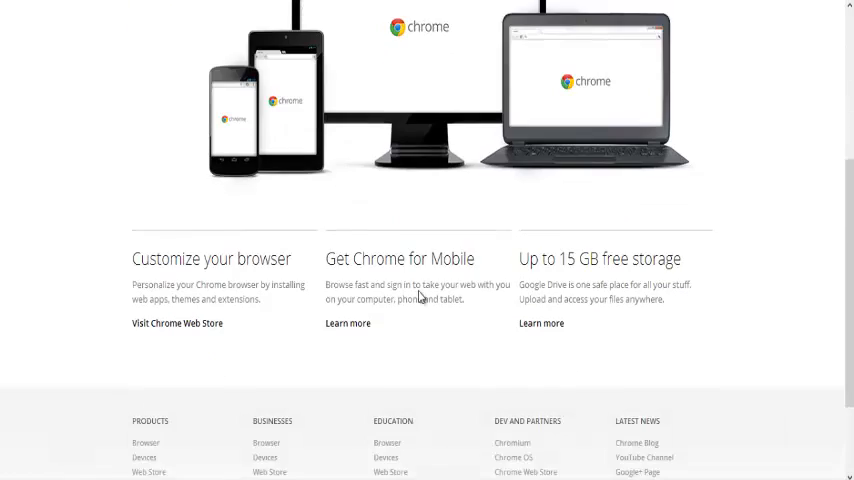
{"action": "scroll", "scroll_direction": "down", "scroll_amount": 3}
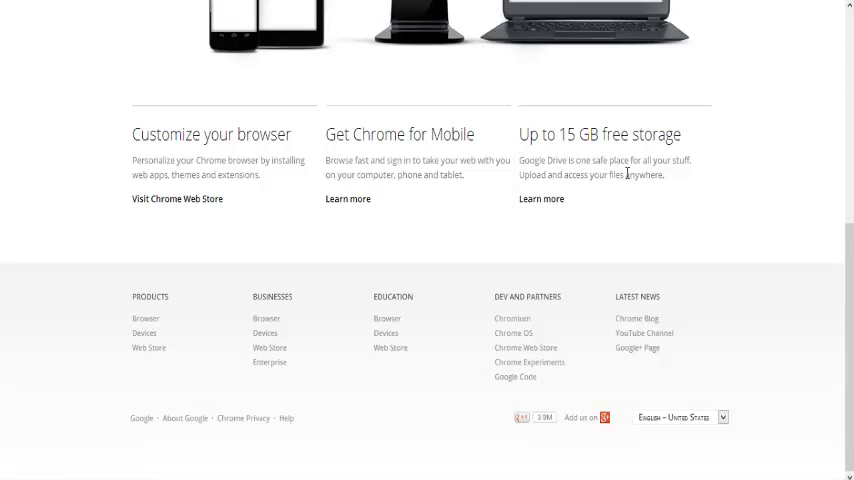
{"action": "mouse_move", "coordinate": [575, 125]}
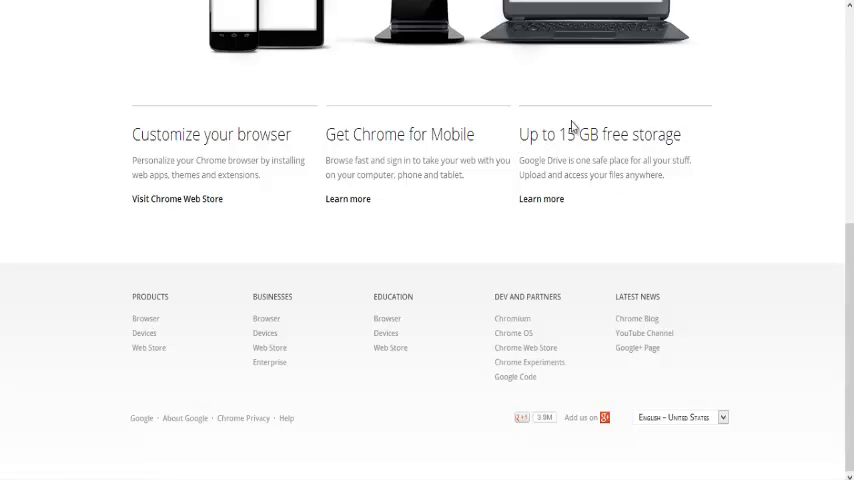
{"action": "scroll", "scroll_direction": "up", "scroll_amount": 3}
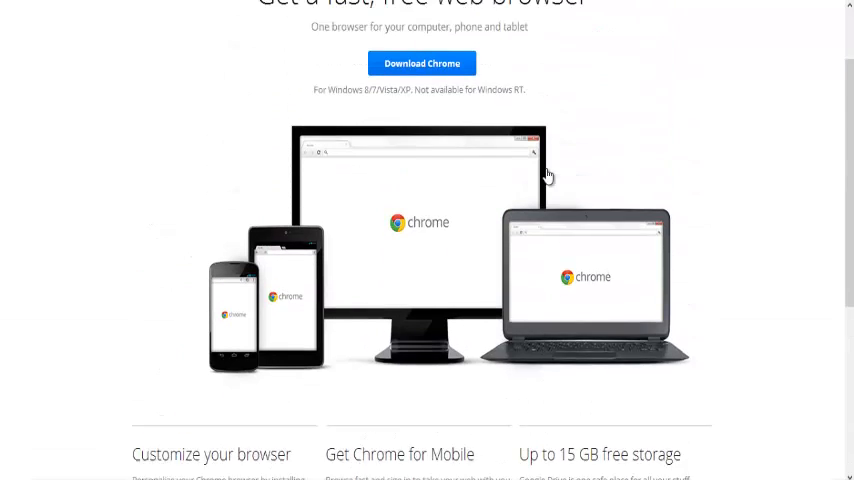
{"action": "left_click", "coordinate": [588, 30]}
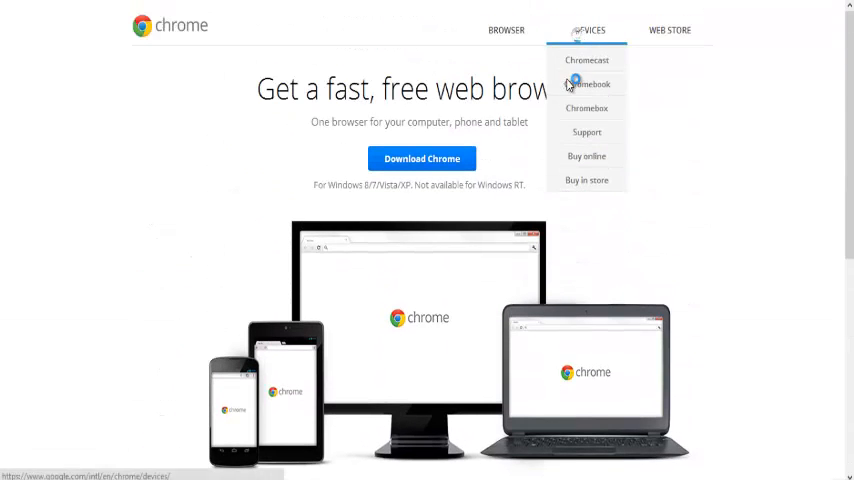
{"action": "left_click", "coordinate": [588, 84]}
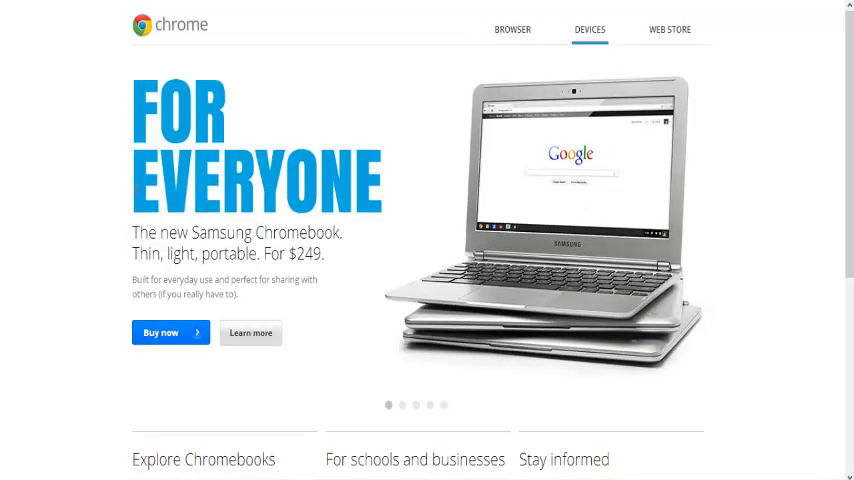
{"action": "left_click", "coordinate": [512, 29]}
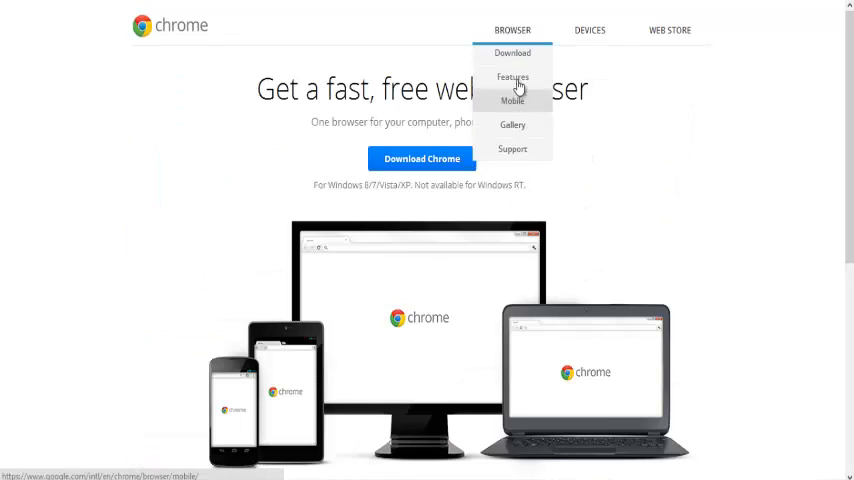
{"action": "mouse_move", "coordinate": [426, 181]}
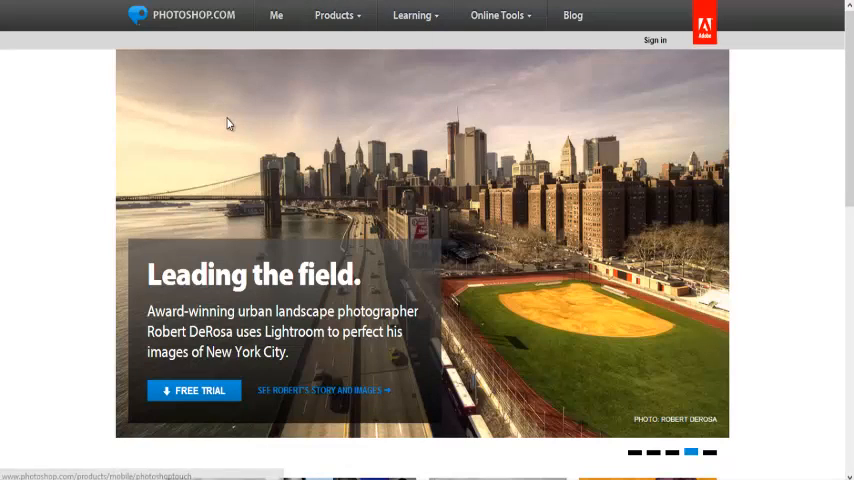
{"action": "mouse_move", "coordinate": [350, 50]}
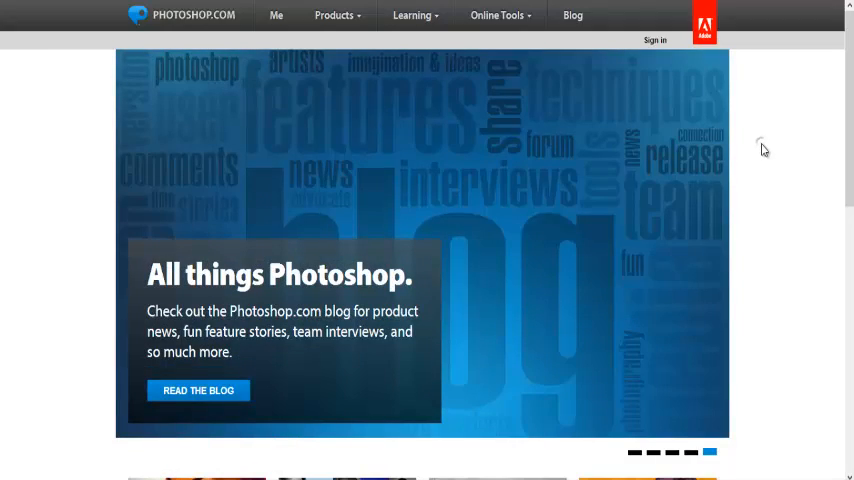
- Browse the Photoshop.com home page sections and show the Products menu in the top navigation
{"action": "scroll", "scroll_direction": "down", "scroll_amount": 3}
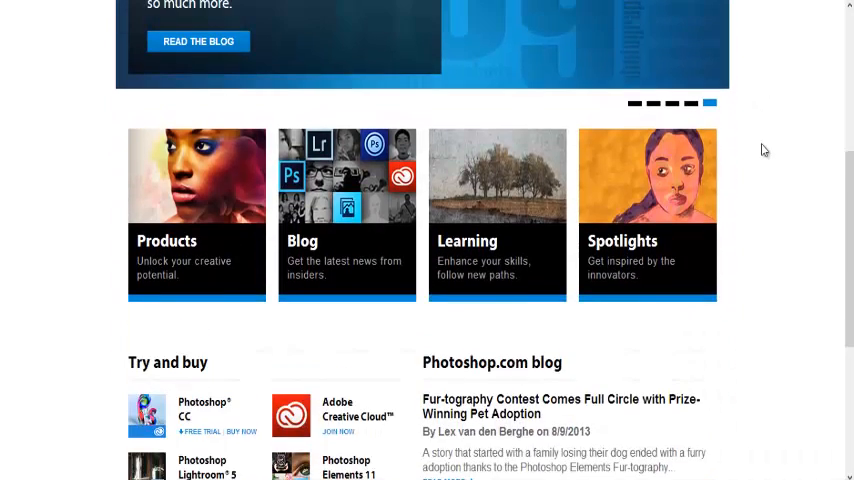
{"action": "scroll", "scroll_direction": "up", "scroll_amount": 3}
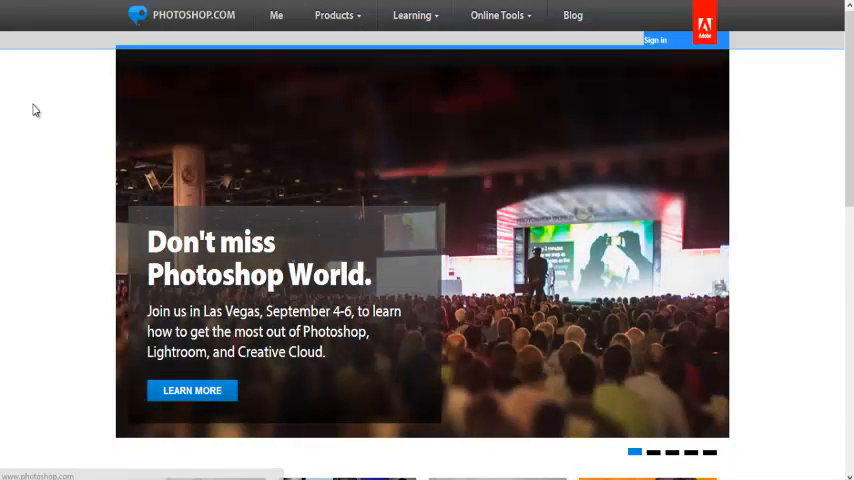
{"action": "scroll", "scroll_direction": "down", "scroll_amount": 3}
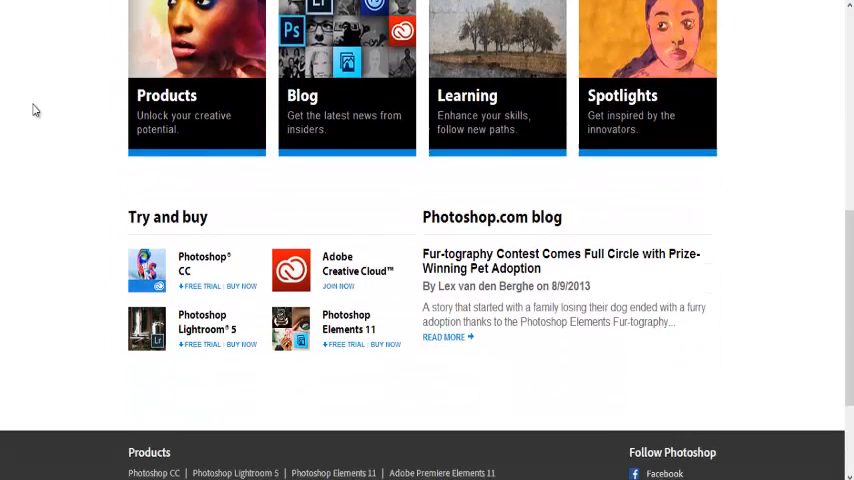
{"action": "scroll", "scroll_direction": "down", "scroll_amount": 3}
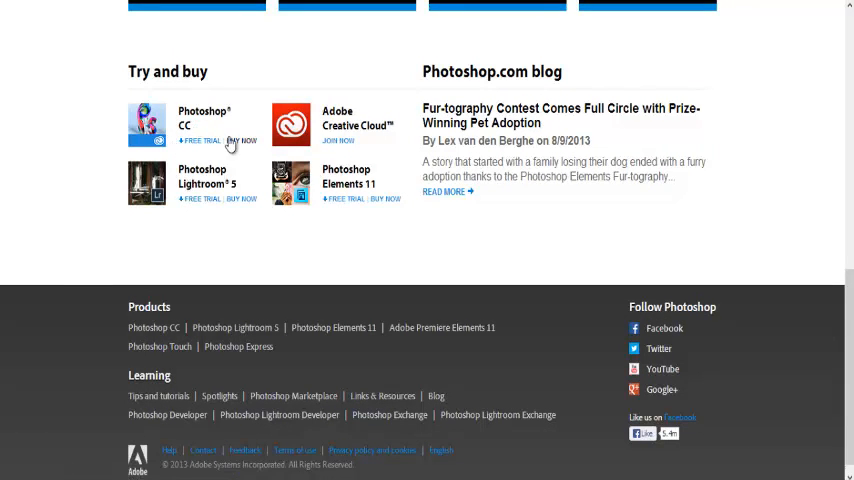
{"action": "scroll", "scroll_direction": "up", "scroll_amount": 3}
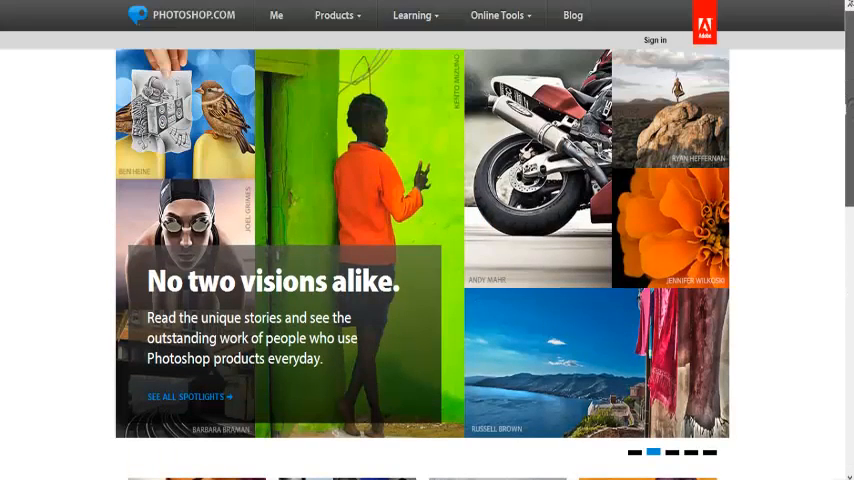
{"action": "left_click", "coordinate": [334, 15]}
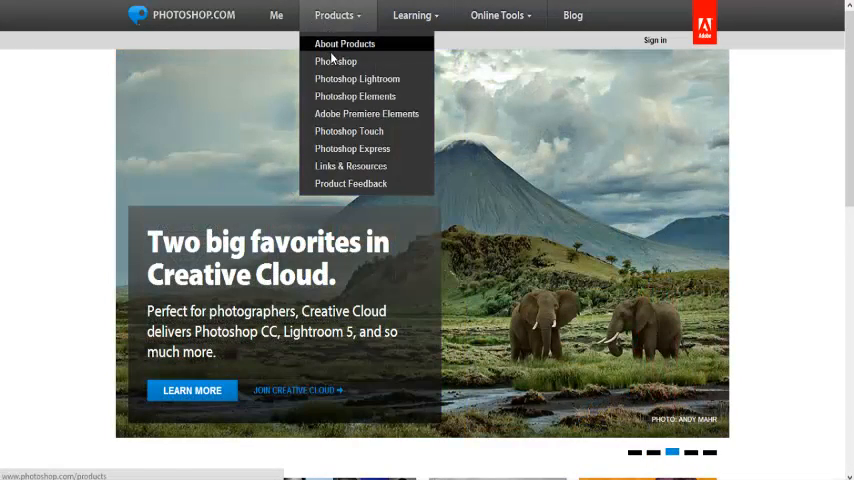
{"action": "mouse_move", "coordinate": [336, 61]}
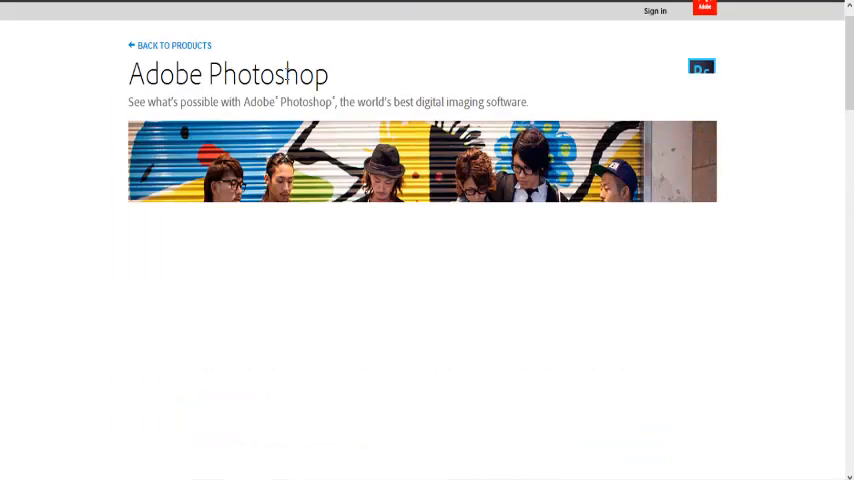
- Scroll the Adobe Photoshop product page down to its Facebook and Twitter feeds
{"action": "scroll", "scroll_direction": "down", "scroll_amount": 3}
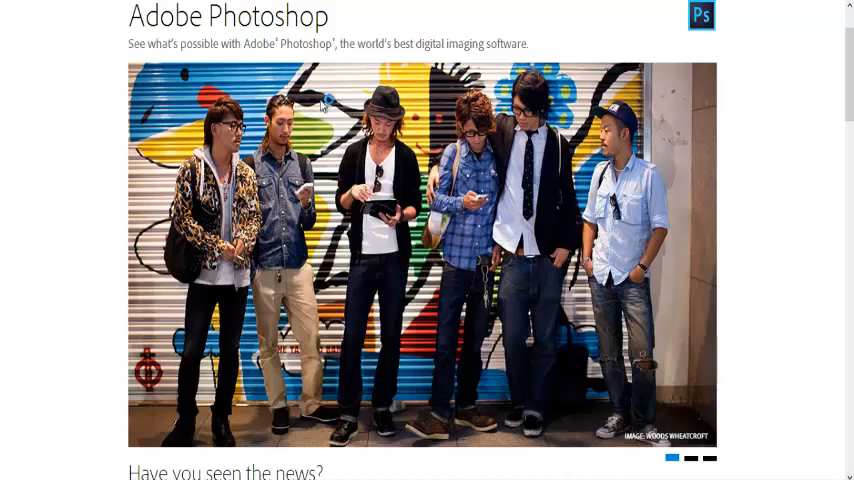
{"action": "scroll", "scroll_direction": "down", "scroll_amount": 3}
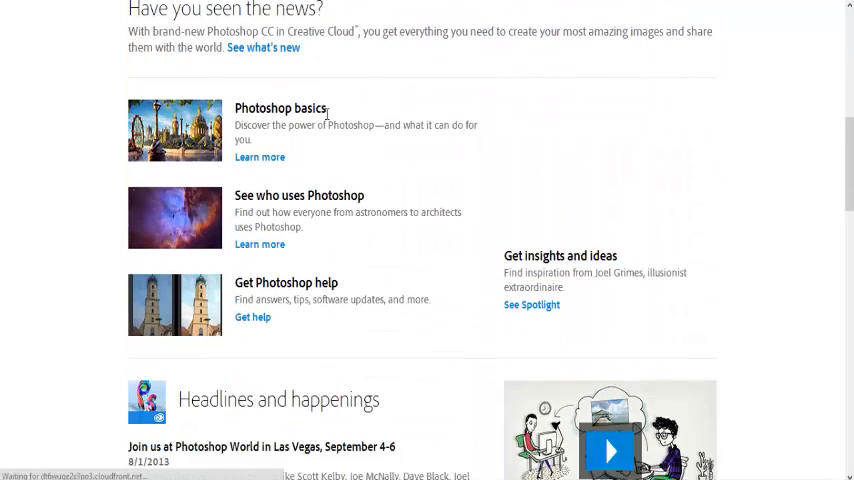
{"action": "scroll", "scroll_direction": "down", "scroll_amount": 3}
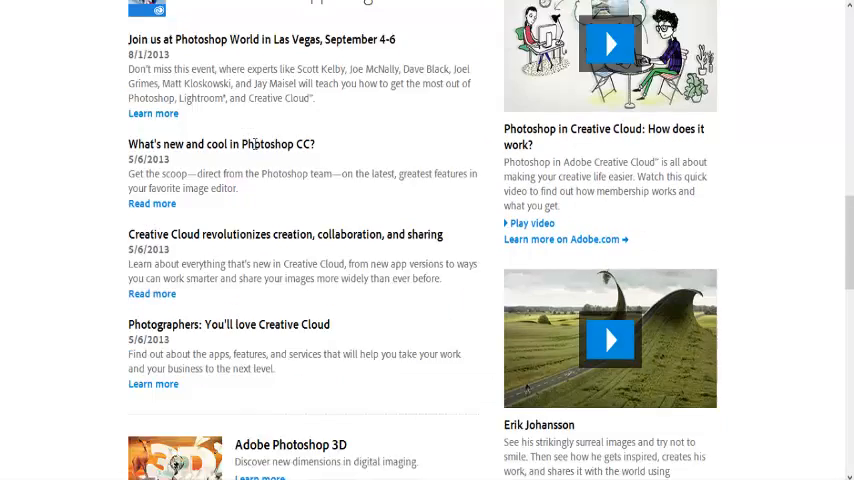
{"action": "scroll", "scroll_direction": "up", "scroll_amount": 3}
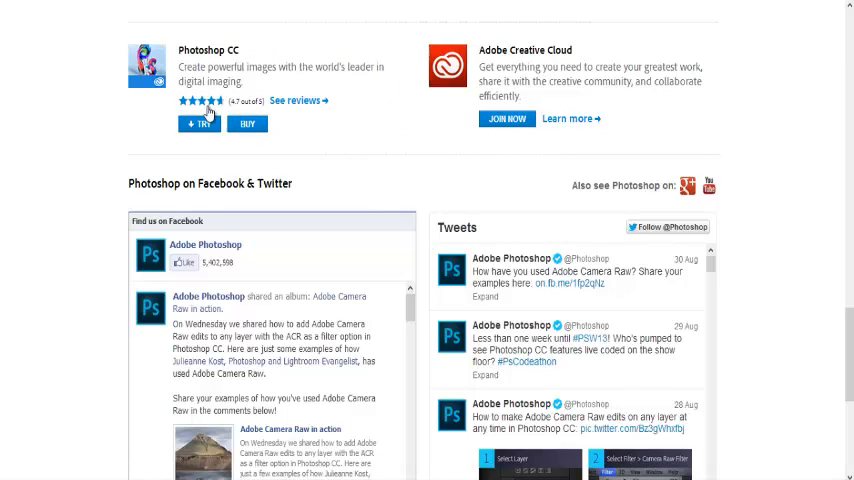
{"action": "mouse_move", "coordinate": [335, 190]}
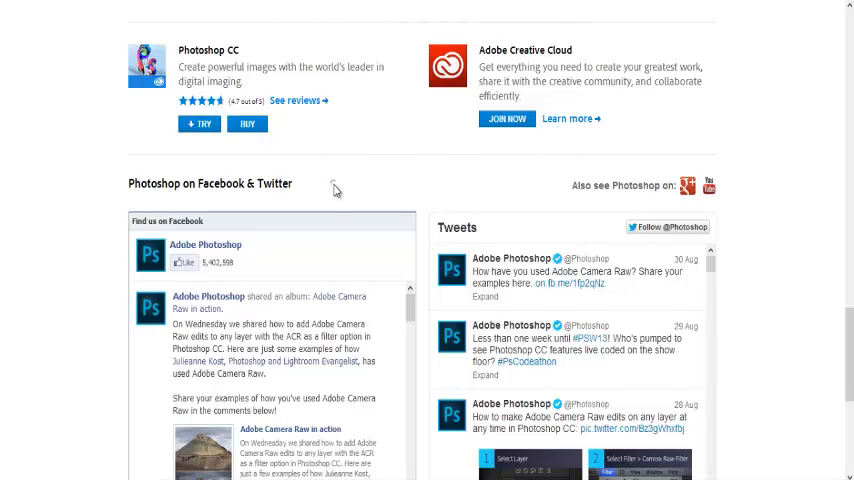
{"action": "scroll", "scroll_direction": "down", "scroll_amount": 3}
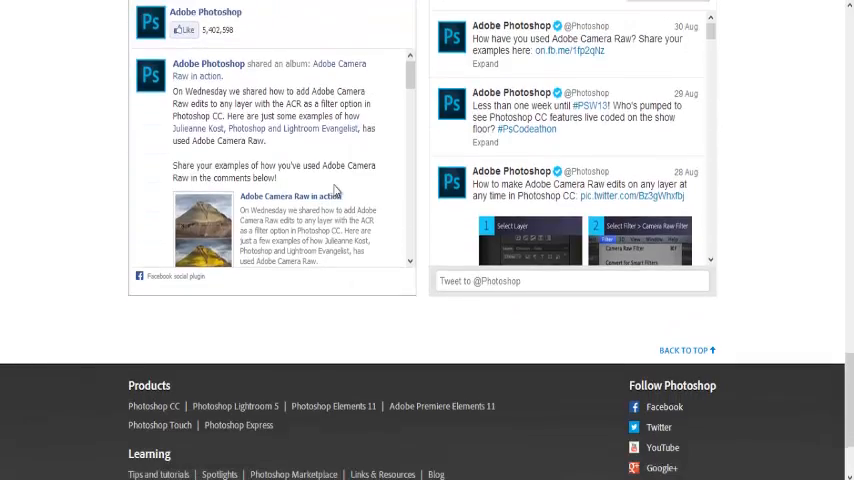